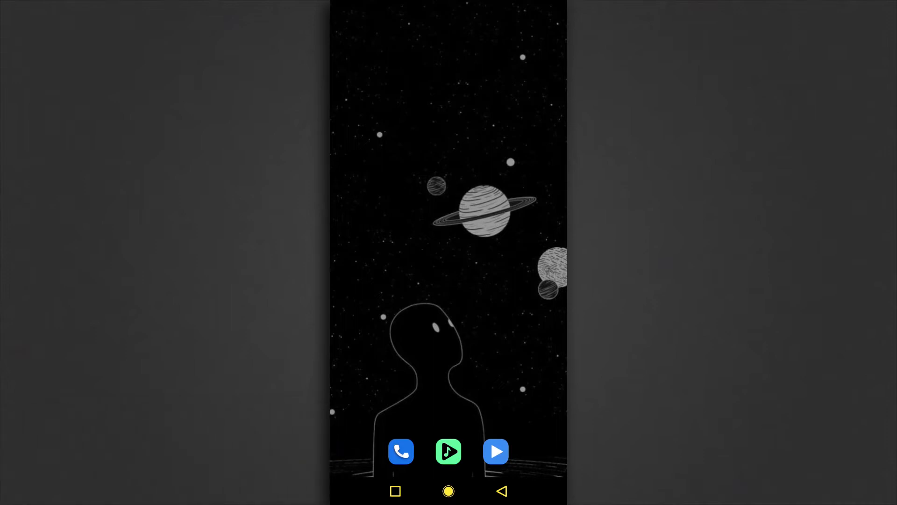
pyautogui.moveTo(461, 347)
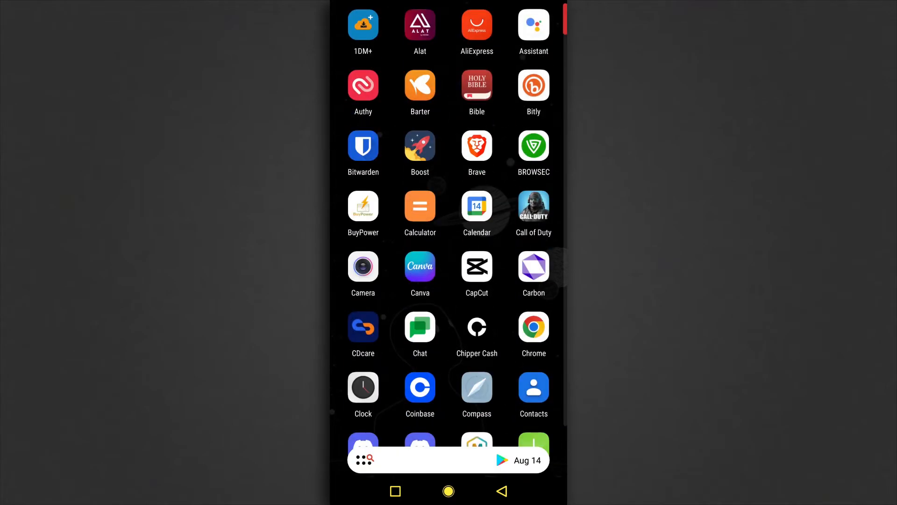
# Step: Scroll the app drawer down to the two Twitter apps at the bottom
pyautogui.scroll(-3)
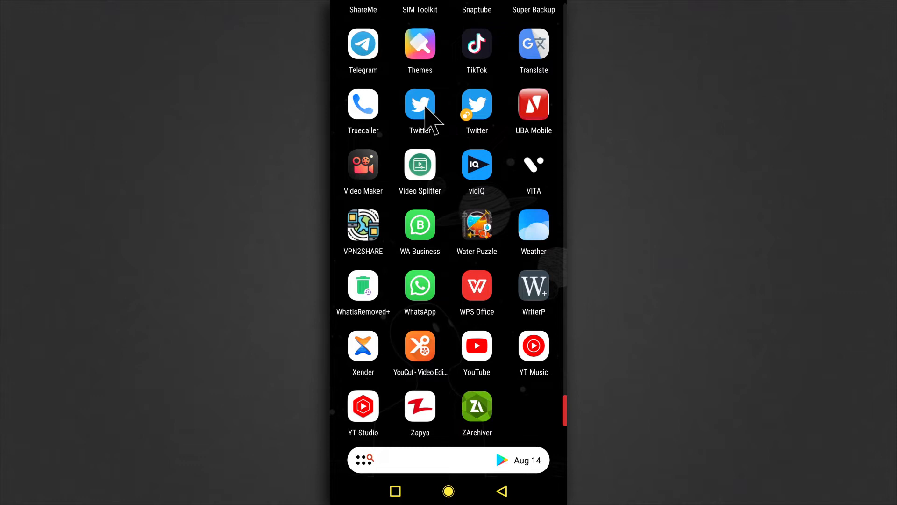
# Step: View Twitter's storage breakdown (476MB total, 170MB cache) and back out of the clear-data choices
pyautogui.click(421, 104)
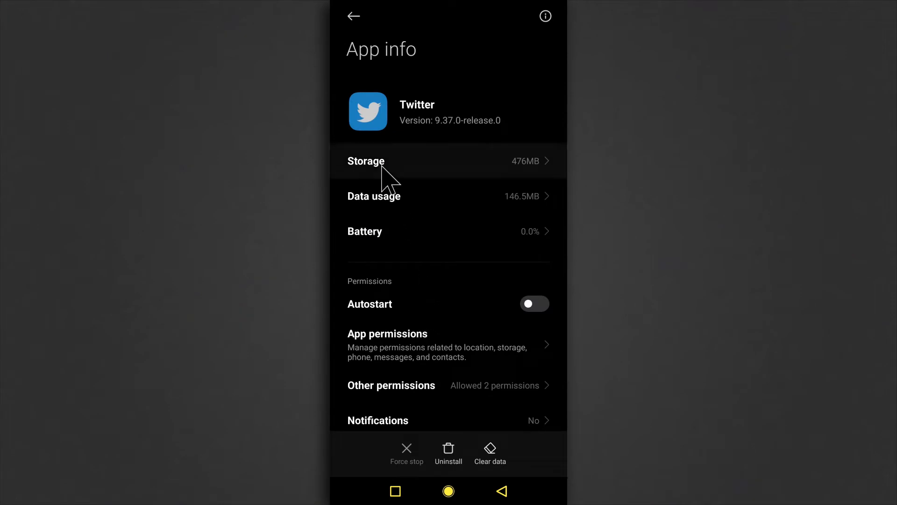
pyautogui.click(366, 160)
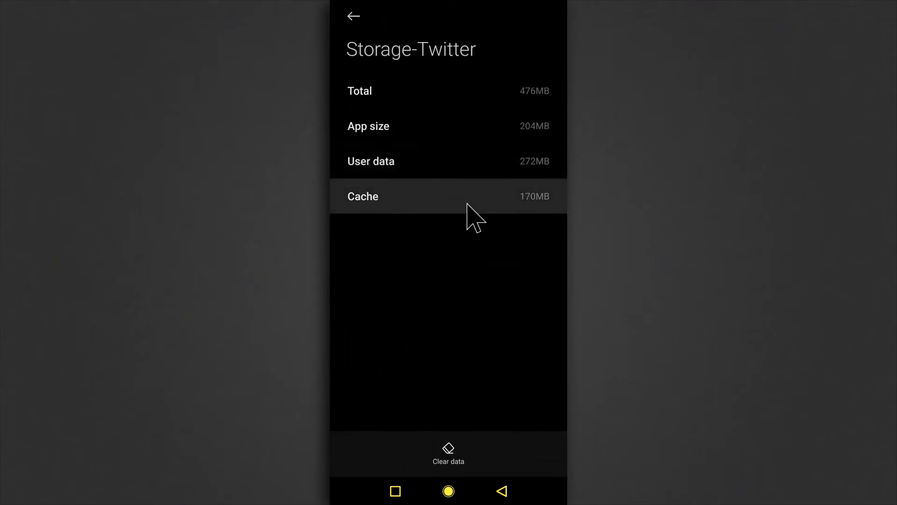
pyautogui.moveTo(448, 462)
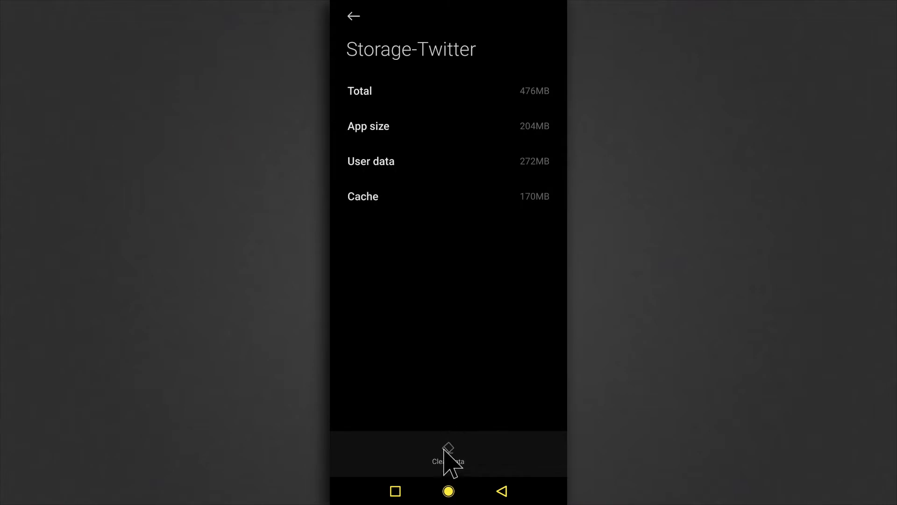
pyautogui.click(448, 462)
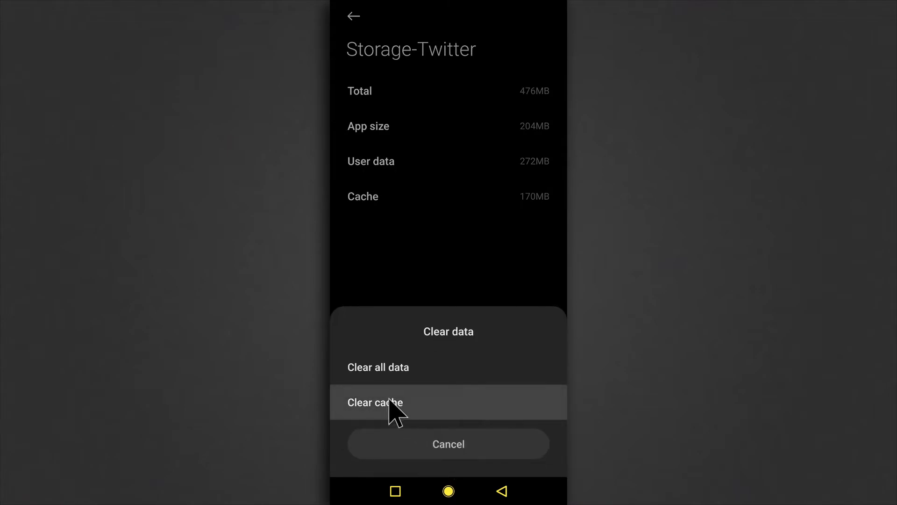
pyautogui.moveTo(422, 426)
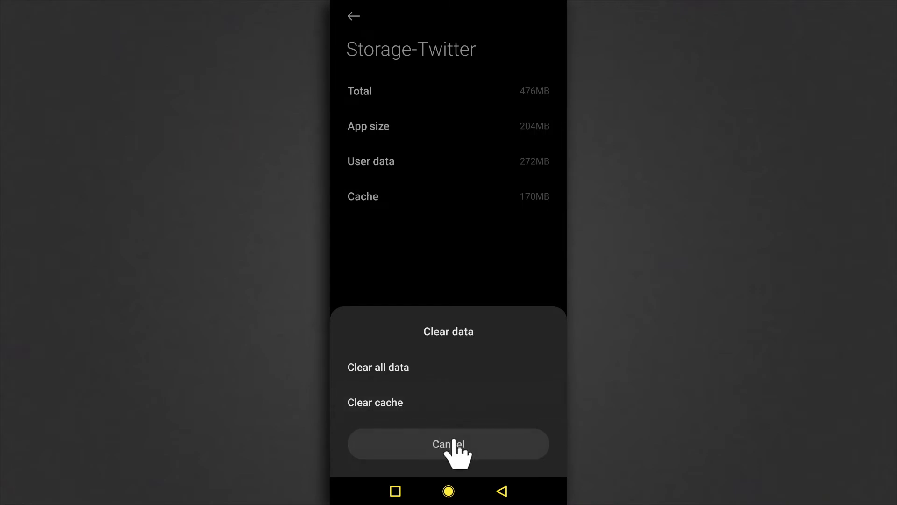
pyautogui.click(449, 444)
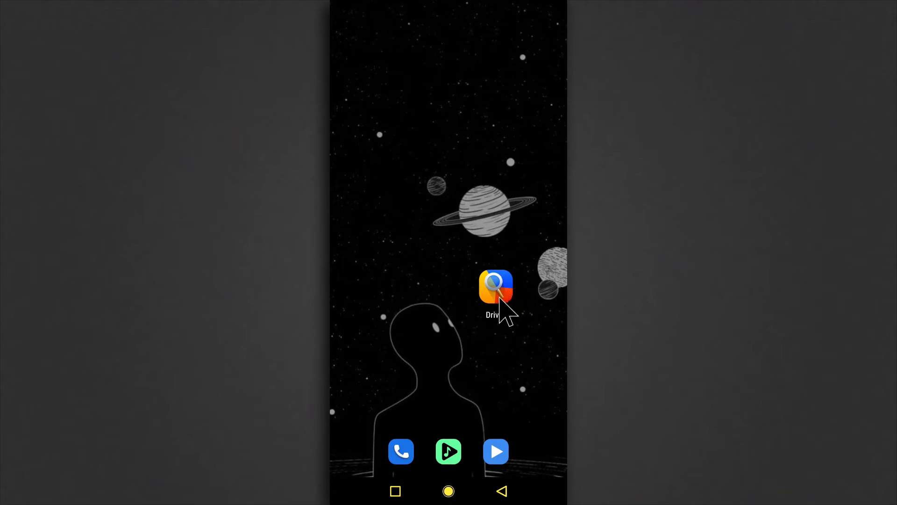
# Step: Launch Drives and show all apps ranked by cache size, led by CapCut and Brave
pyautogui.click(495, 286)
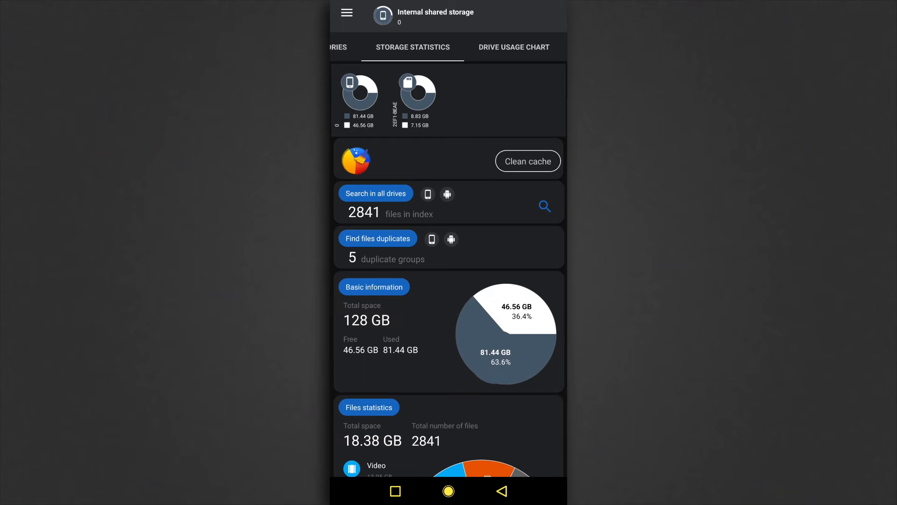
pyautogui.scroll(-3)
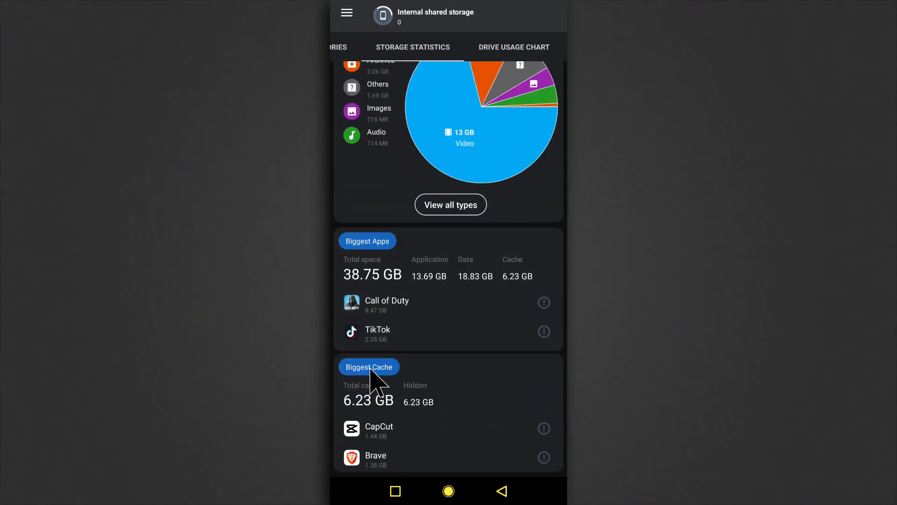
pyautogui.click(369, 366)
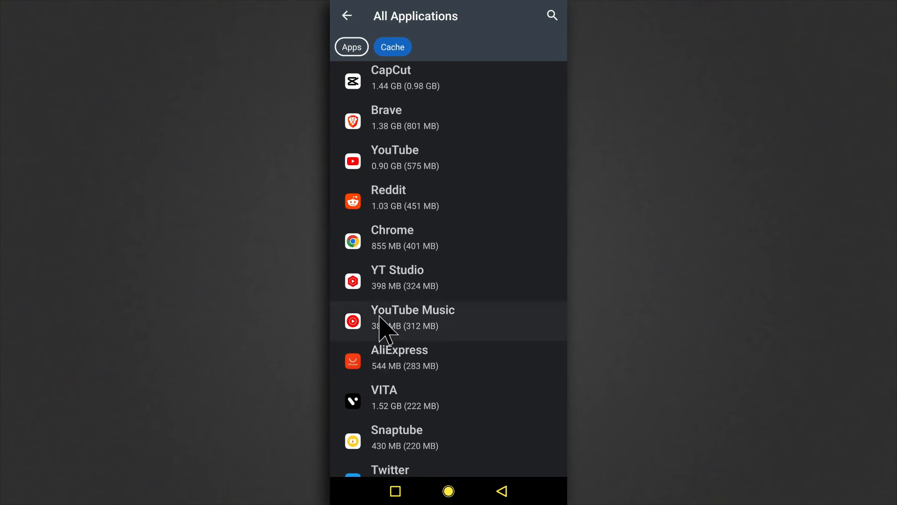
# Step: Go from the Drives cache list to Twitter's App info page showing 476MB storage
pyautogui.scroll(-3)
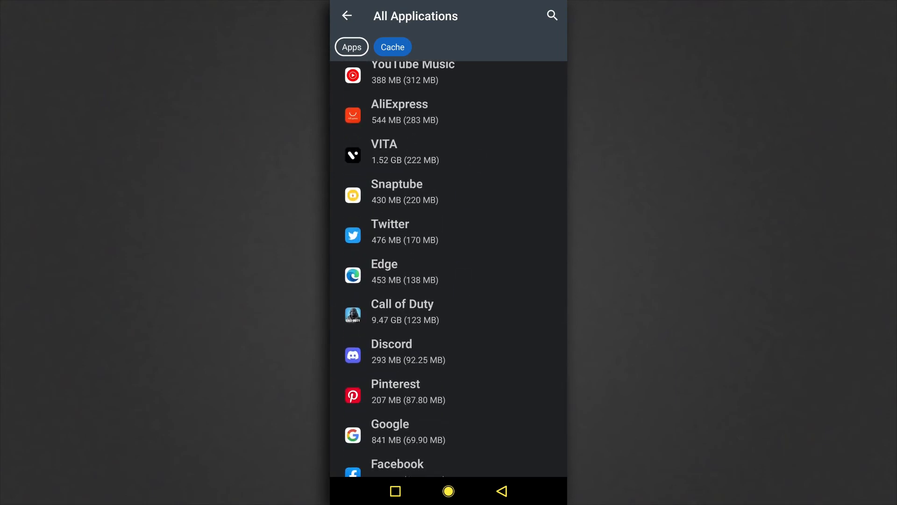
pyautogui.moveTo(416, 264)
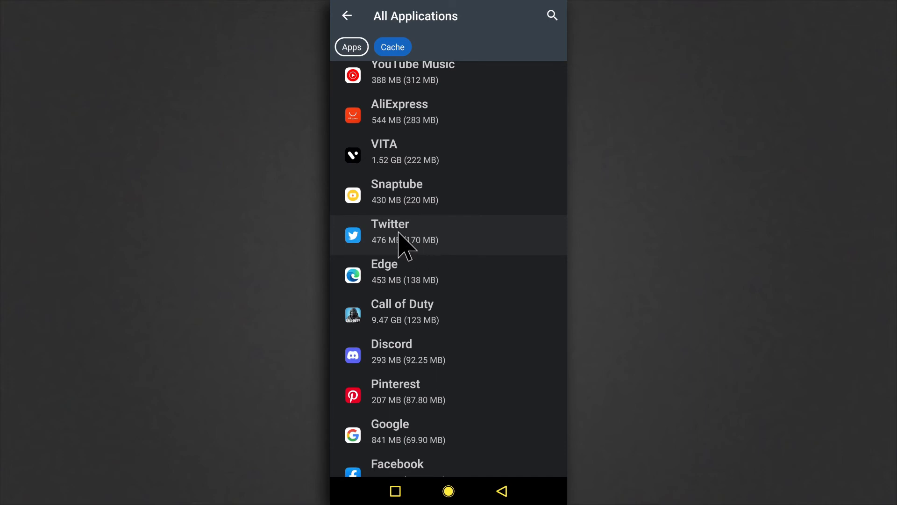
pyautogui.click(410, 236)
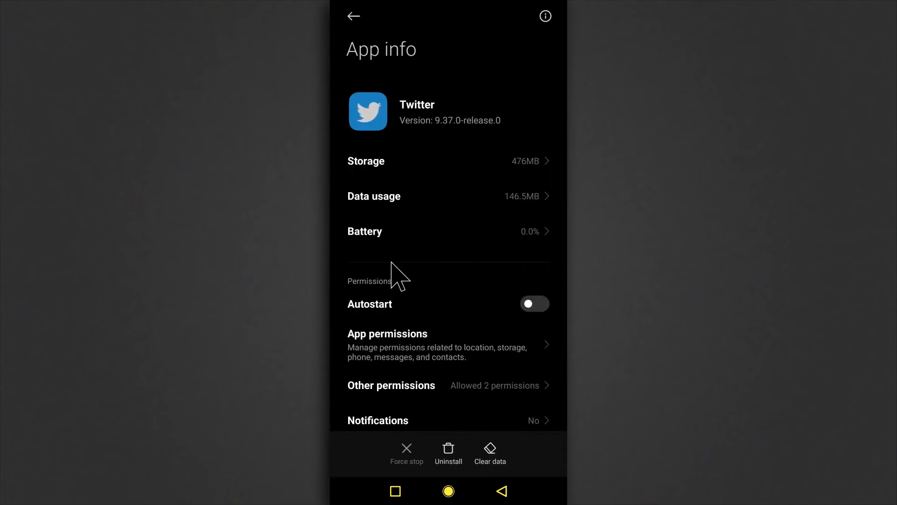
# Step: Clear only Twitter's cache and confirm, dropping storage from 476MB to 306MB
pyautogui.click(490, 453)
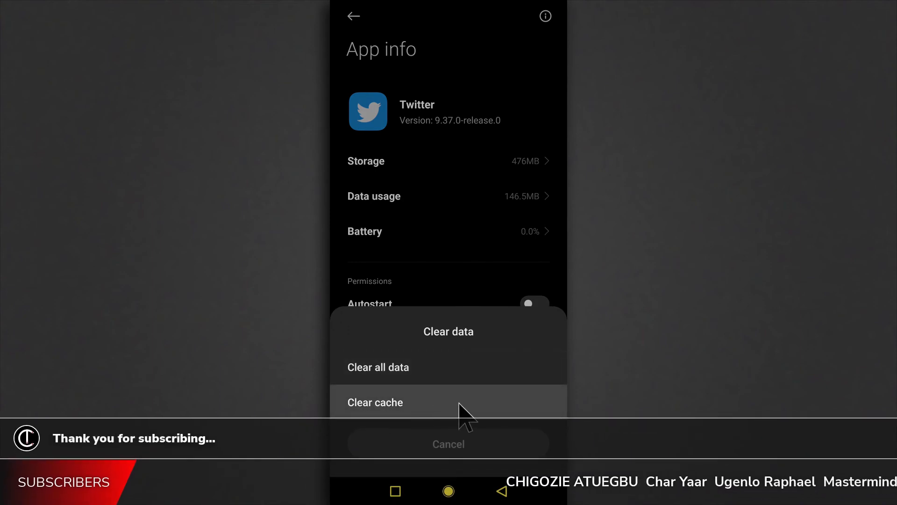
pyautogui.click(376, 402)
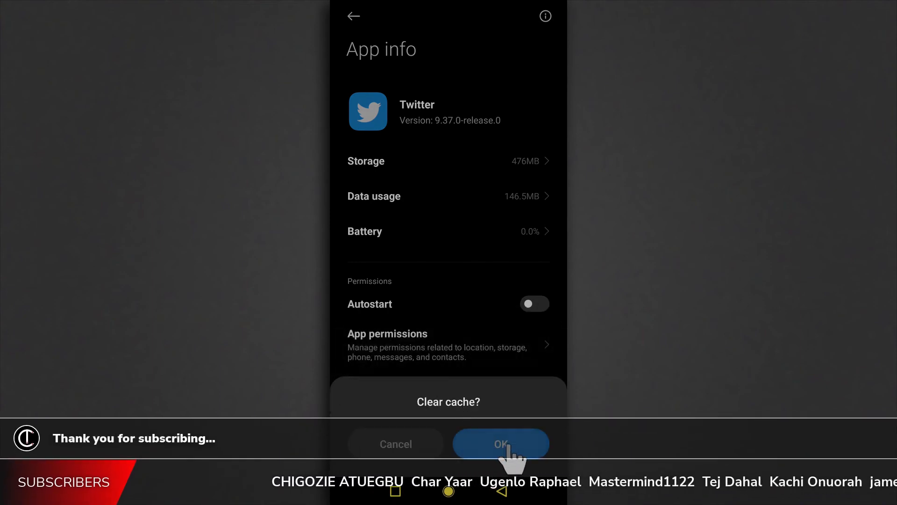
pyautogui.click(500, 443)
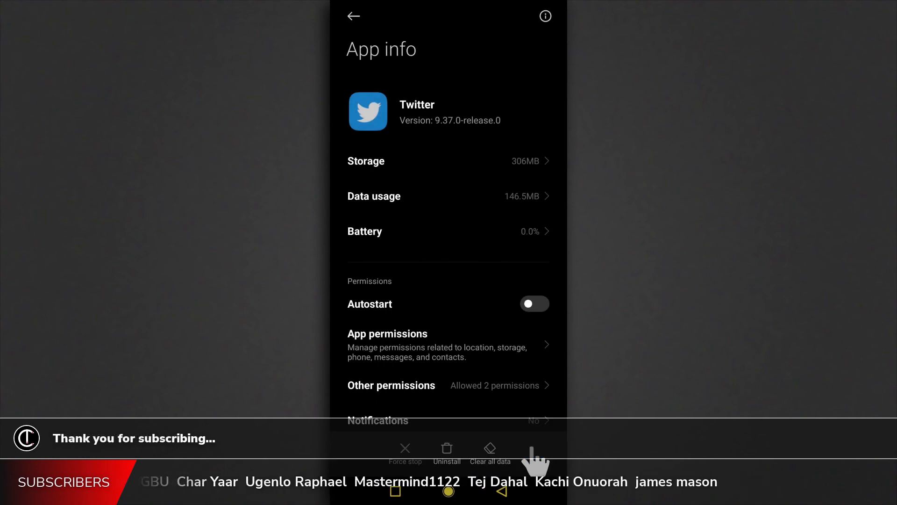